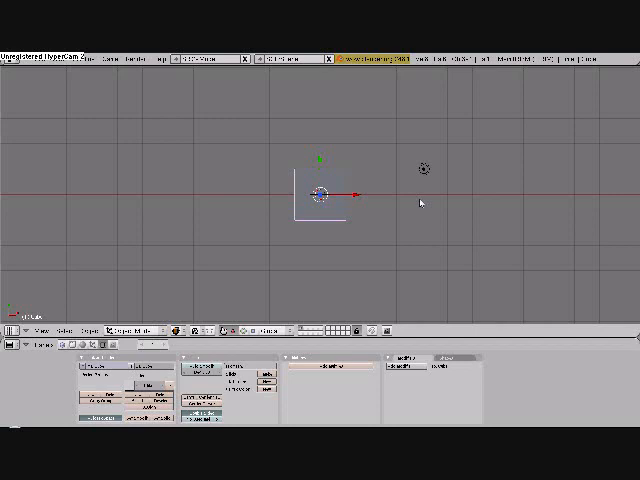
pyautogui.moveTo(376, 208)
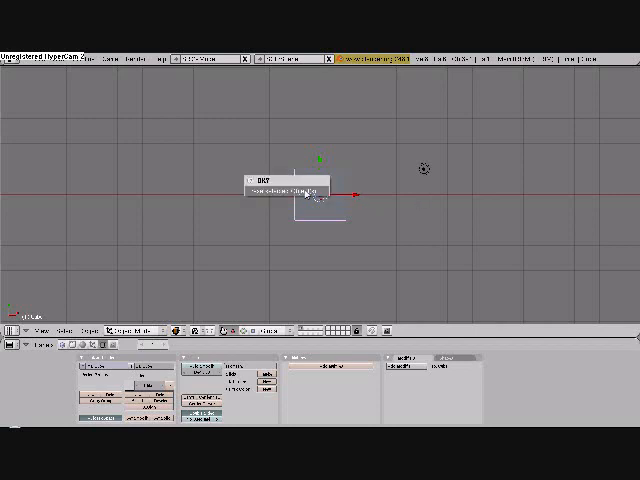
# - Confirm erasing the default cube so the scene is left empty
pyautogui.click(285, 188)
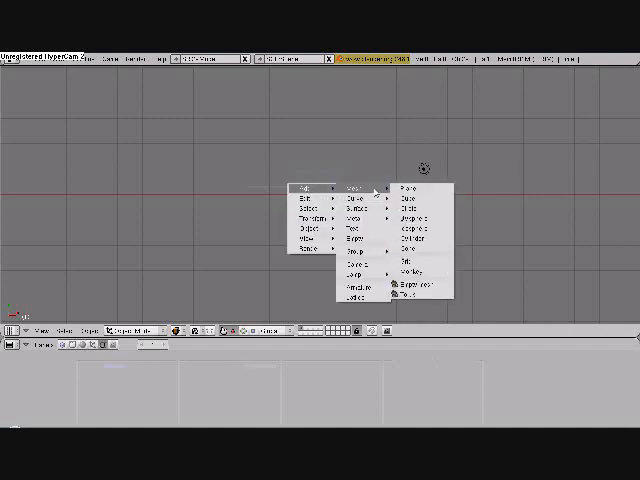
pyautogui.click(410, 186)
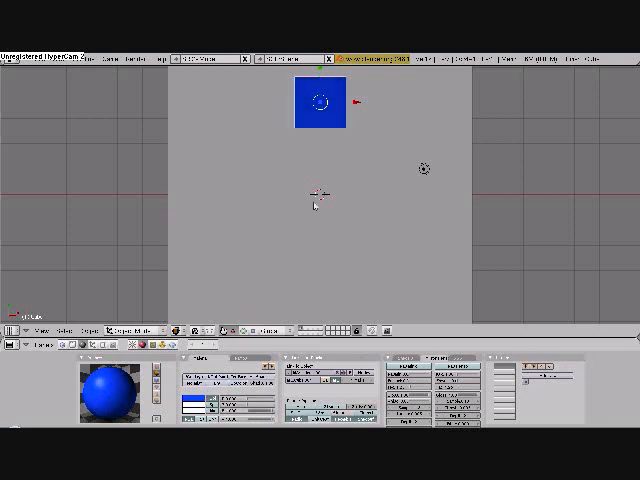
# - Move the blue cube from above the scene centre down to below it
pyautogui.moveTo(320, 107); pyautogui.dragTo(319, 247)
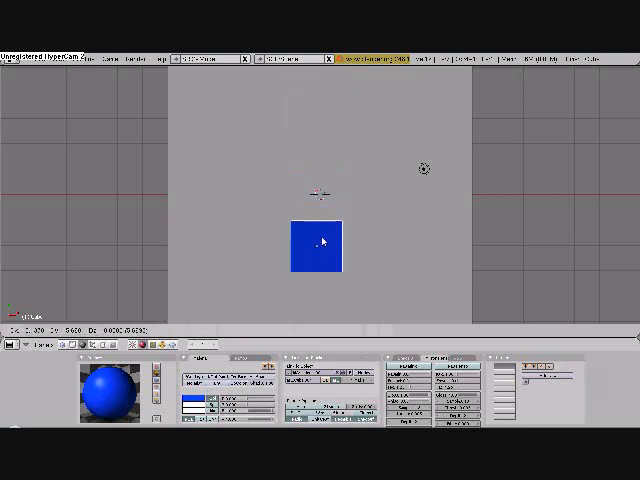
pyautogui.click(320, 243)
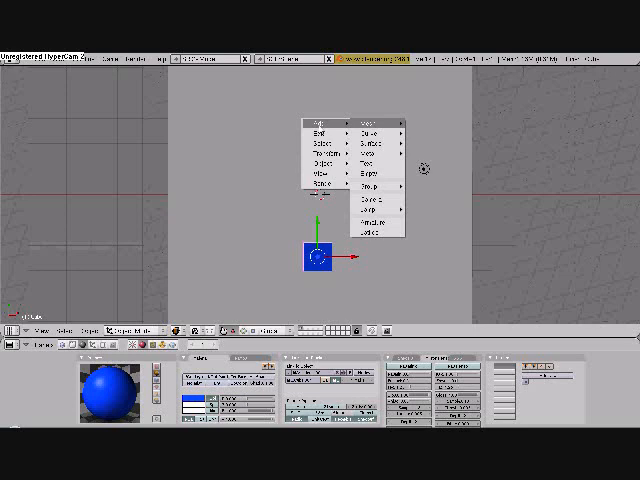
pyautogui.moveTo(375, 120)
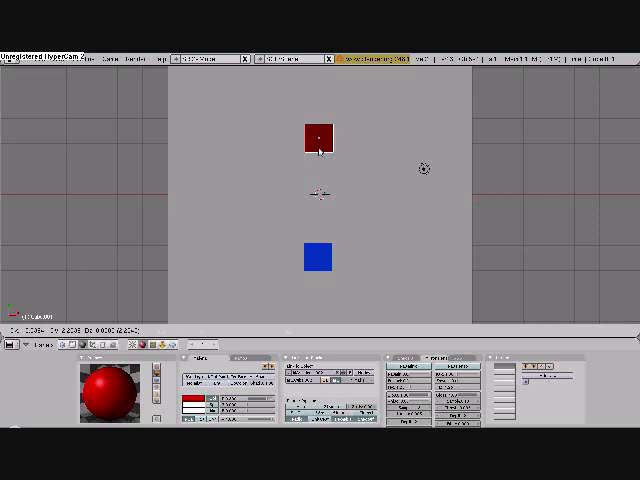
# - Set the red cube down above the scene centre, opposite the blue cube
pyautogui.click(319, 135)
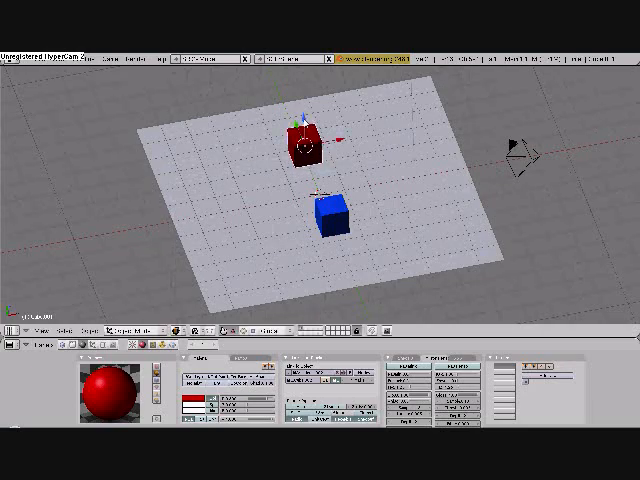
pyautogui.moveTo(383, 216)
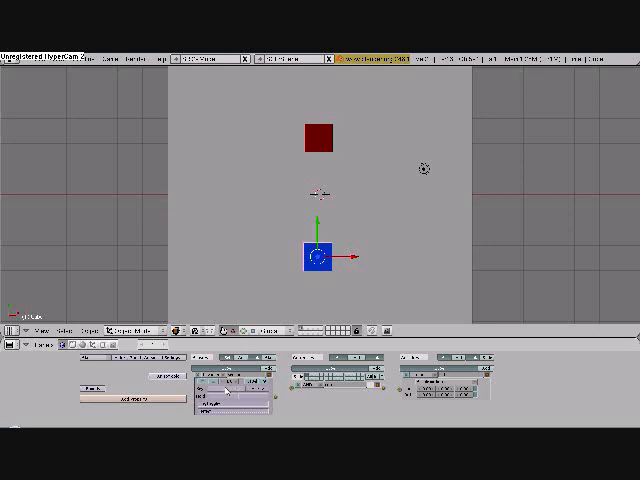
# - Give the blue cube a Keyboard sensor for its first logic brick
pyautogui.click(205, 327)
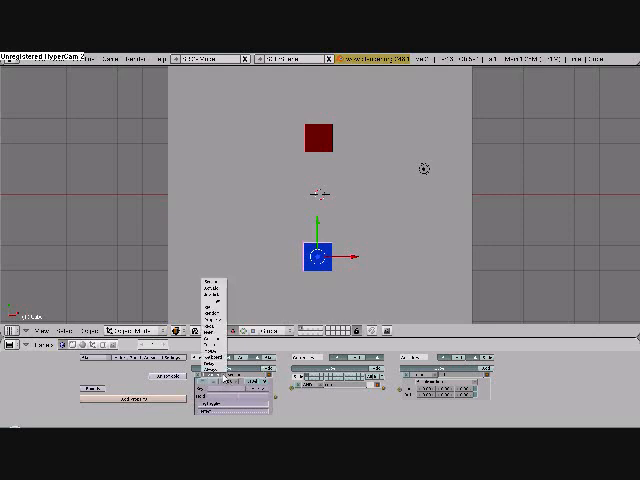
pyautogui.click(223, 393)
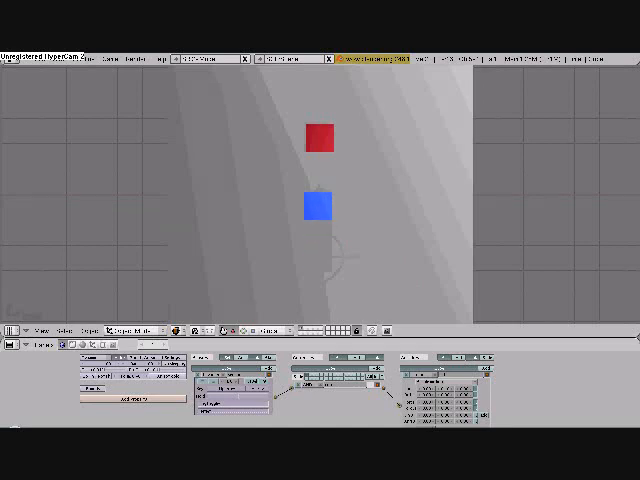
# - Wire the blue cube's sensor through a controller to its Motion actuator
pyautogui.moveTo(317, 207); pyautogui.dragTo(300, 243)
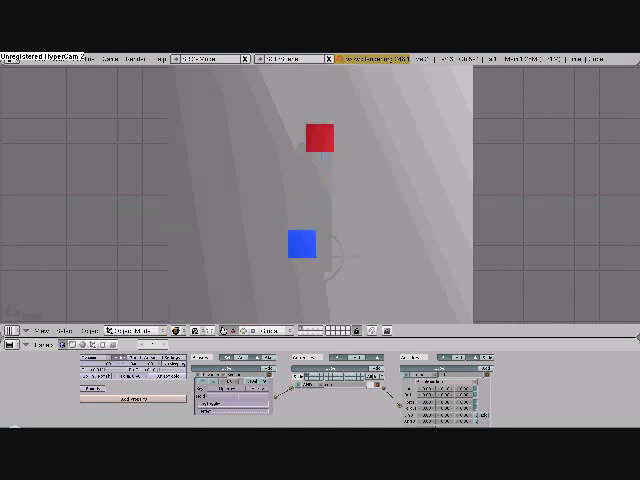
pyautogui.click(299, 243)
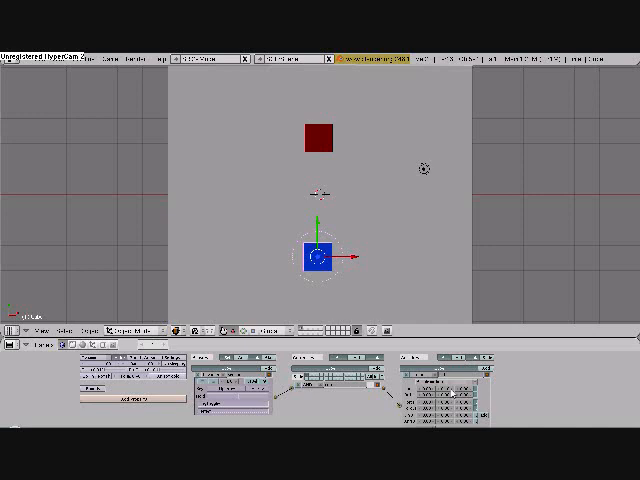
pyautogui.moveTo(362, 285)
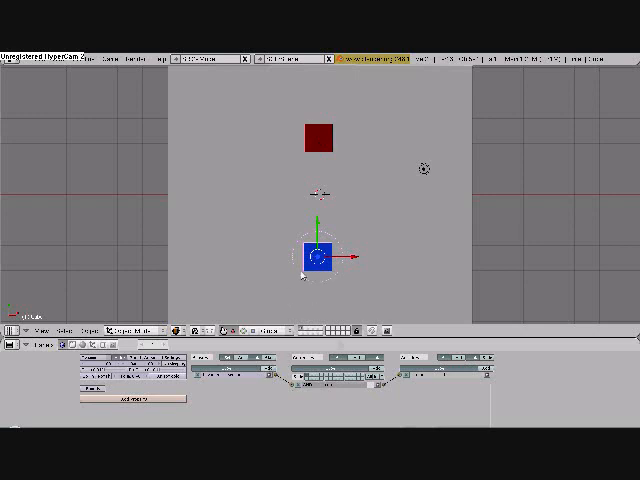
pyautogui.moveTo(270, 347)
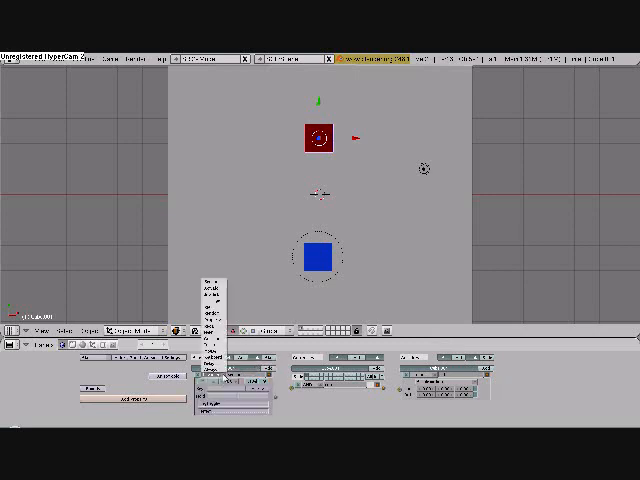
# - Set the red cube's first sensor to the Near type to detect the player
pyautogui.click(228, 365)
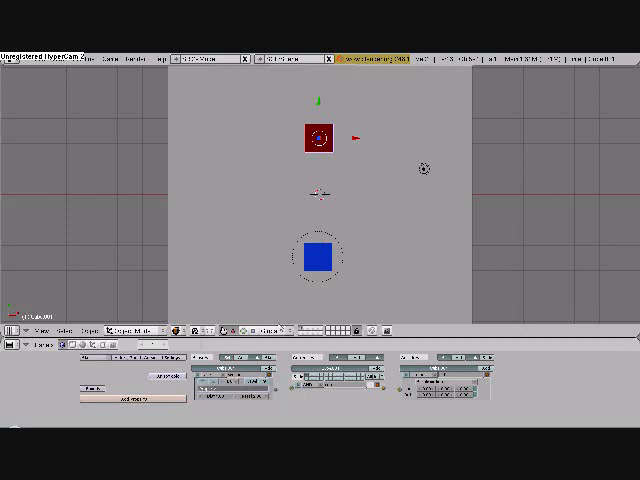
pyautogui.moveTo(318, 262)
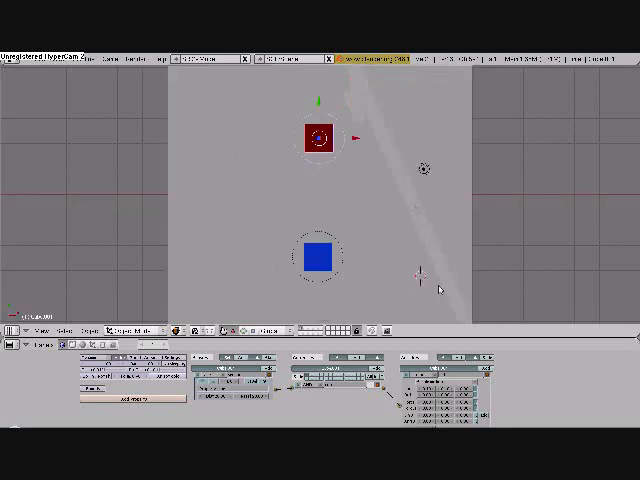
pyautogui.moveTo(420, 280)
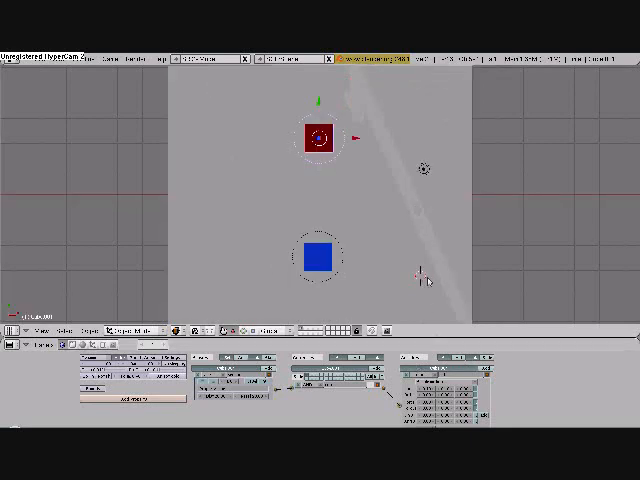
pyautogui.moveTo(415, 268)
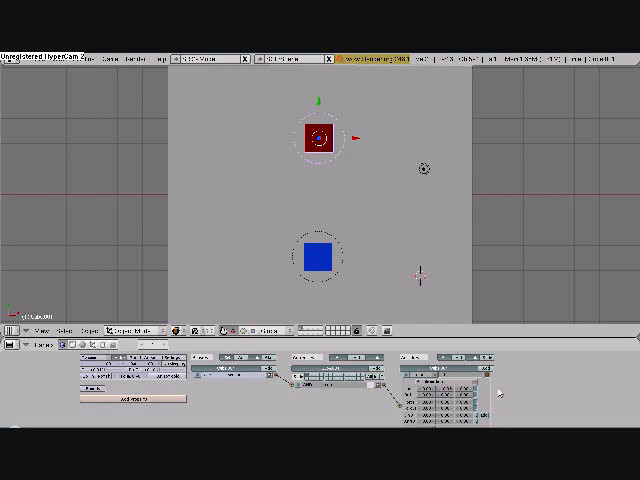
pyautogui.moveTo(497, 396)
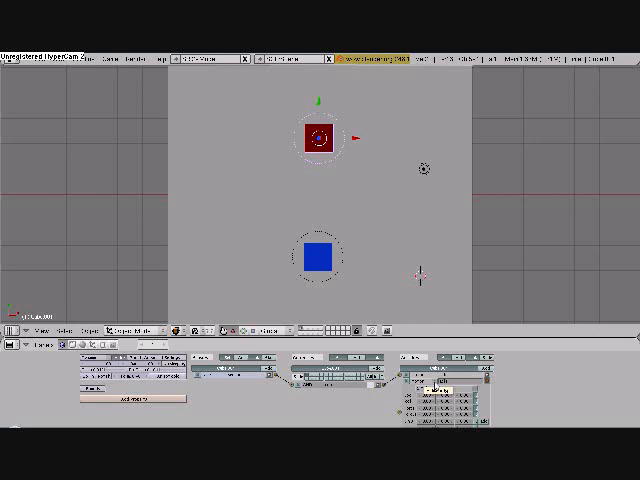
# - Bring up the actuator type list on the red cube's actuator brick
pyautogui.click(420, 375)
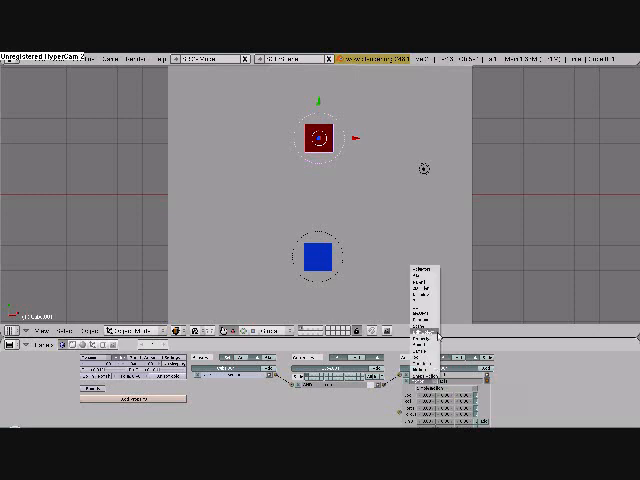